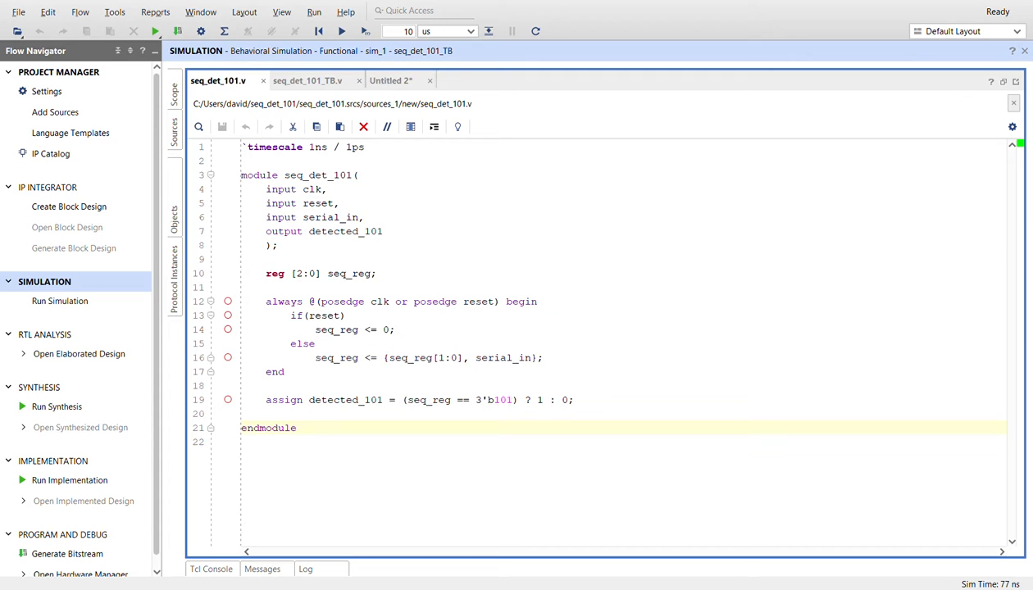
mouse_move(776, 102)
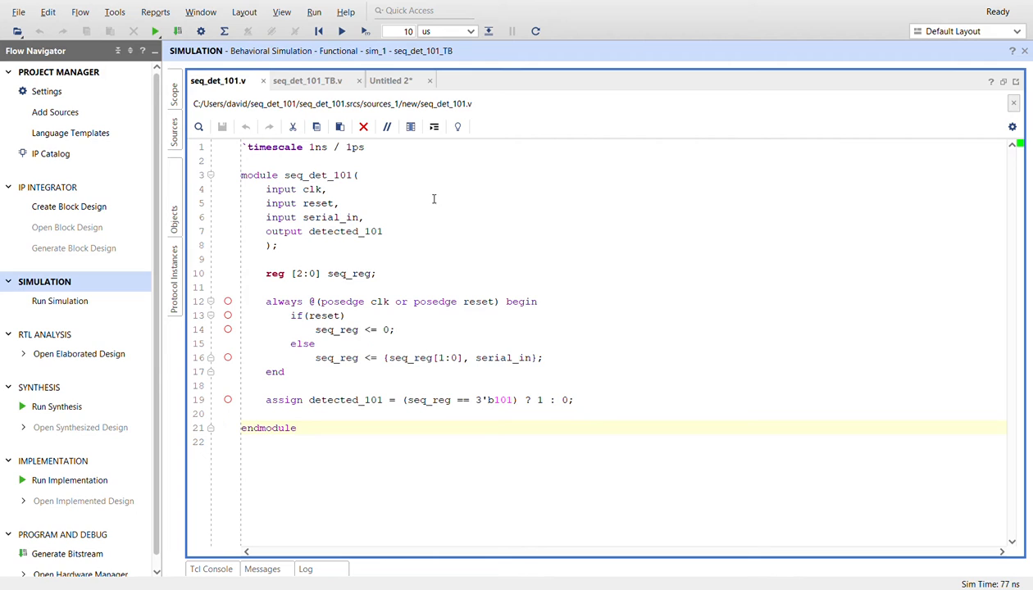
Step: Review the seq_det_101 module name and seq_reg[2:0] width, then switch to seq_det_101_TB.v
double_click(318, 174)
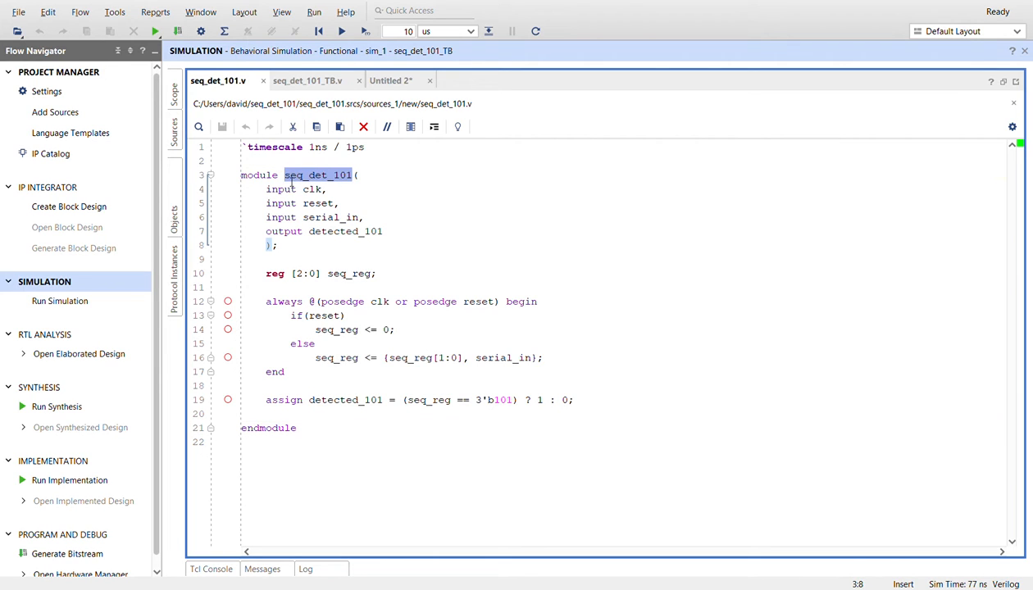
mouse_move(409, 210)
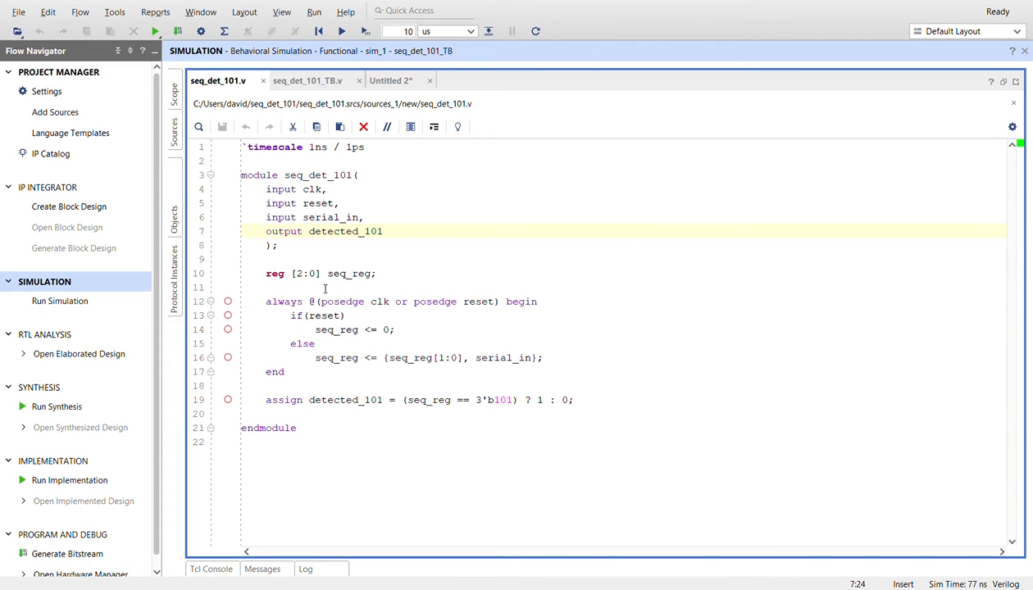
double_click(305, 272)
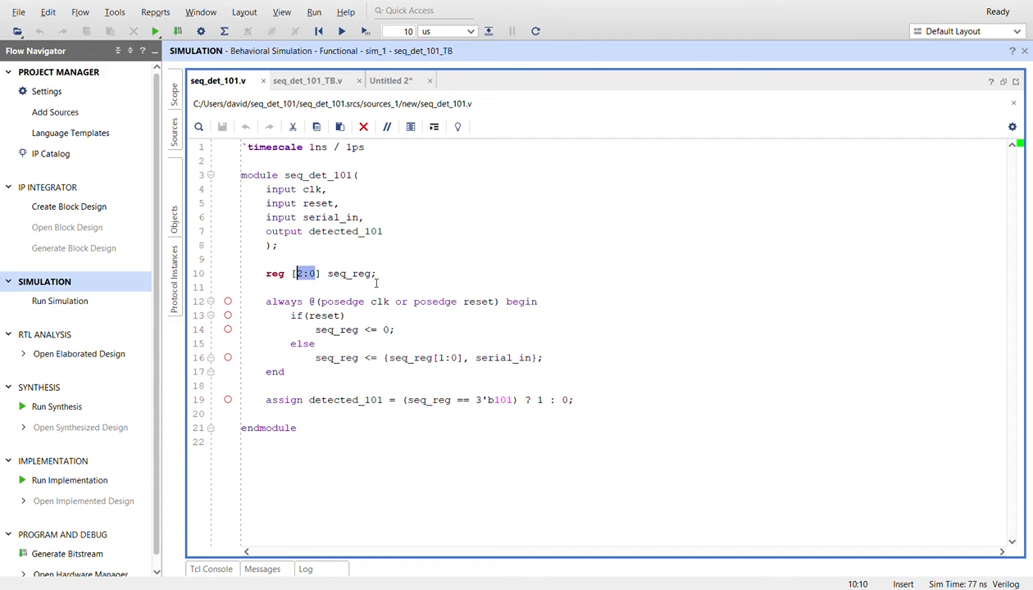
click(374, 272)
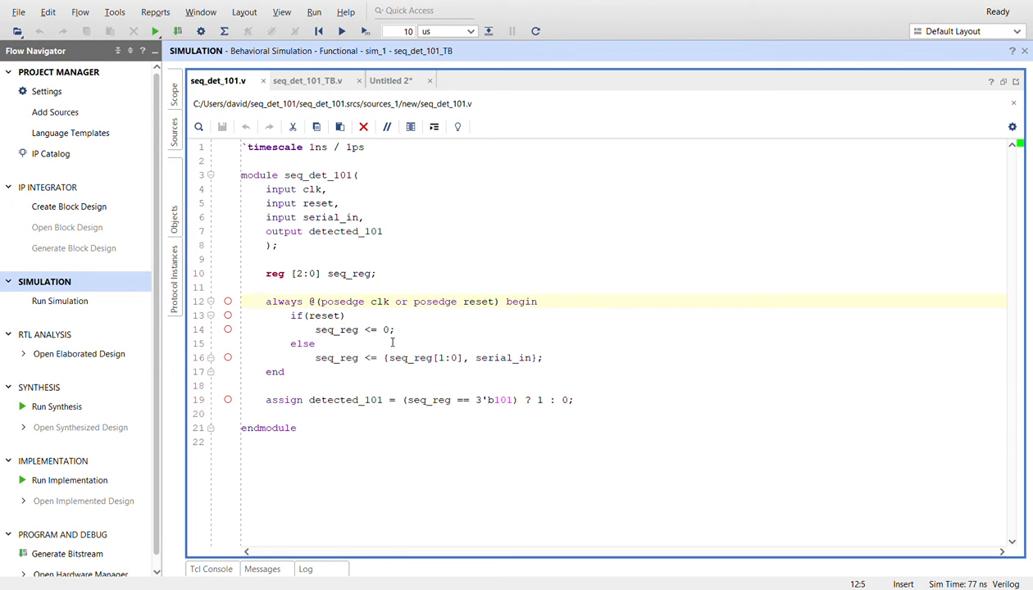
mouse_move(346, 367)
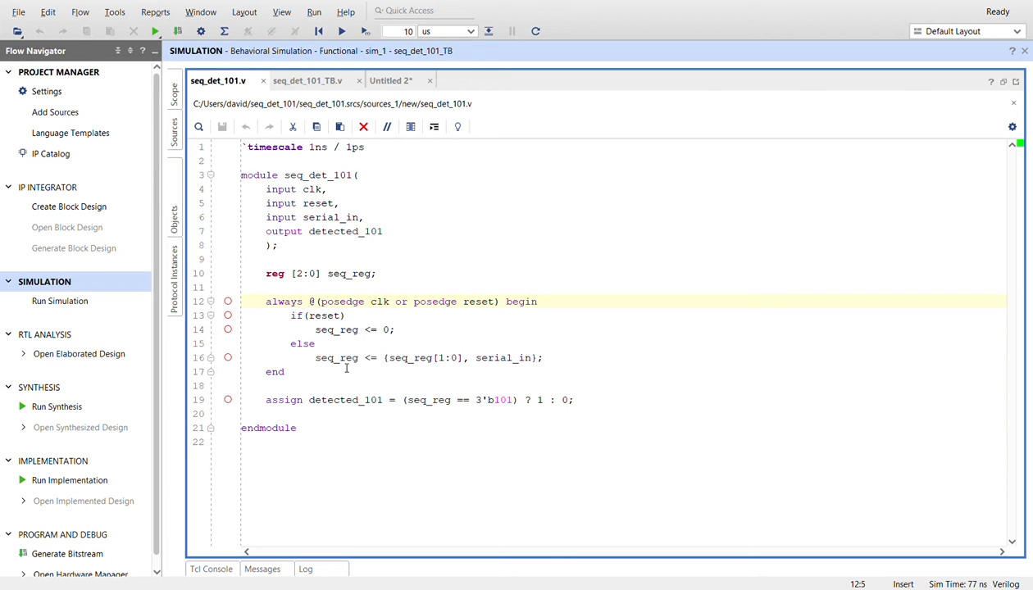
mouse_move(456, 374)
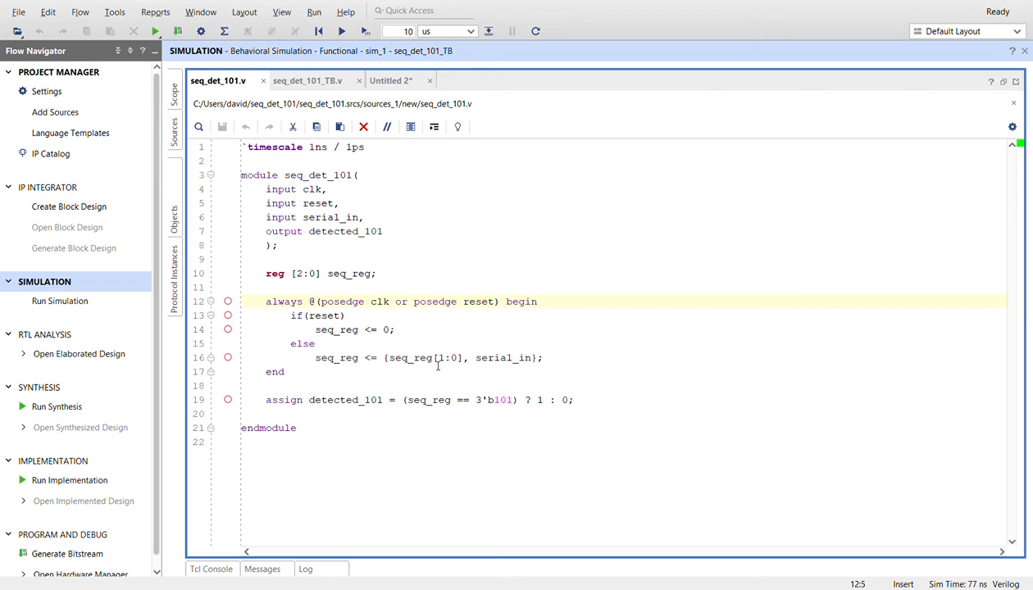
mouse_move(413, 366)
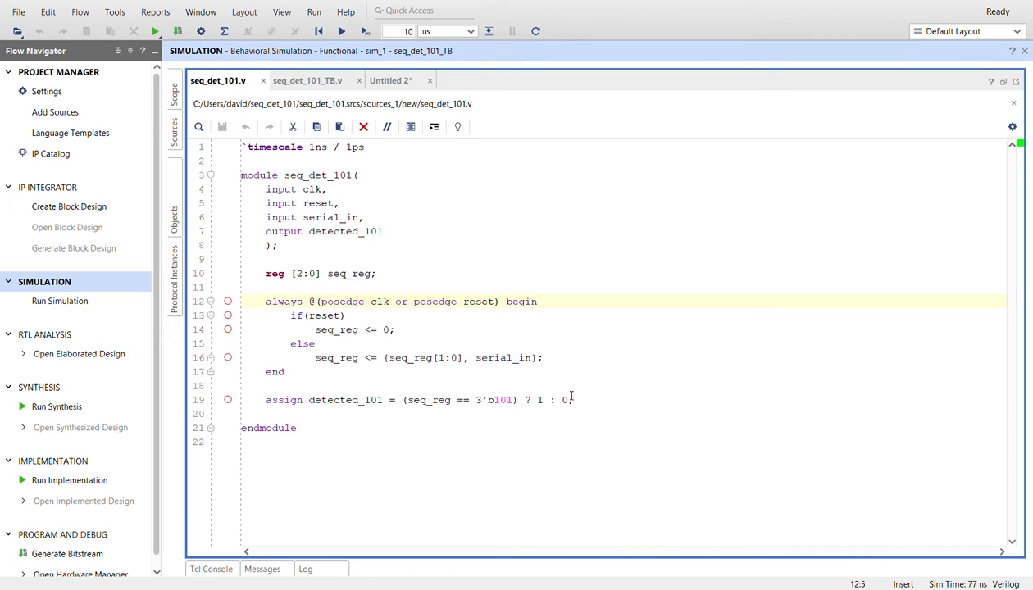
click(308, 81)
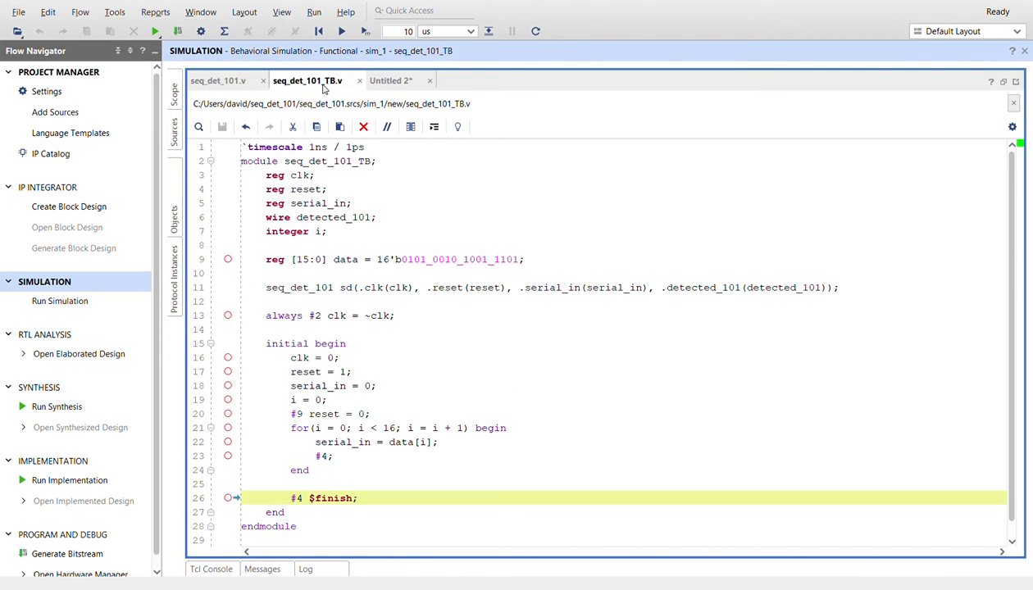
mouse_move(377, 197)
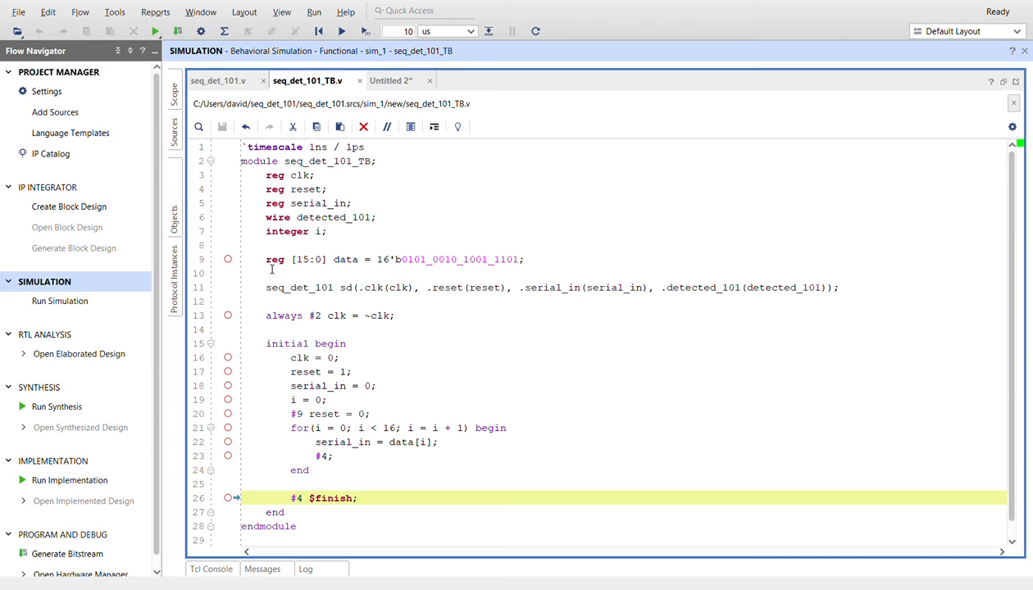
mouse_move(413, 310)
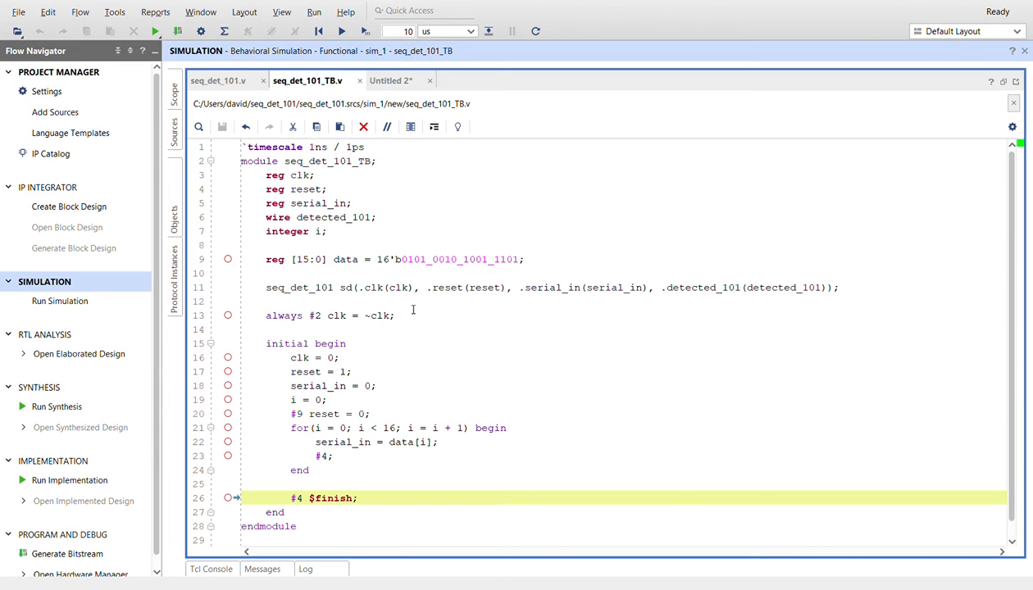
mouse_move(486, 277)
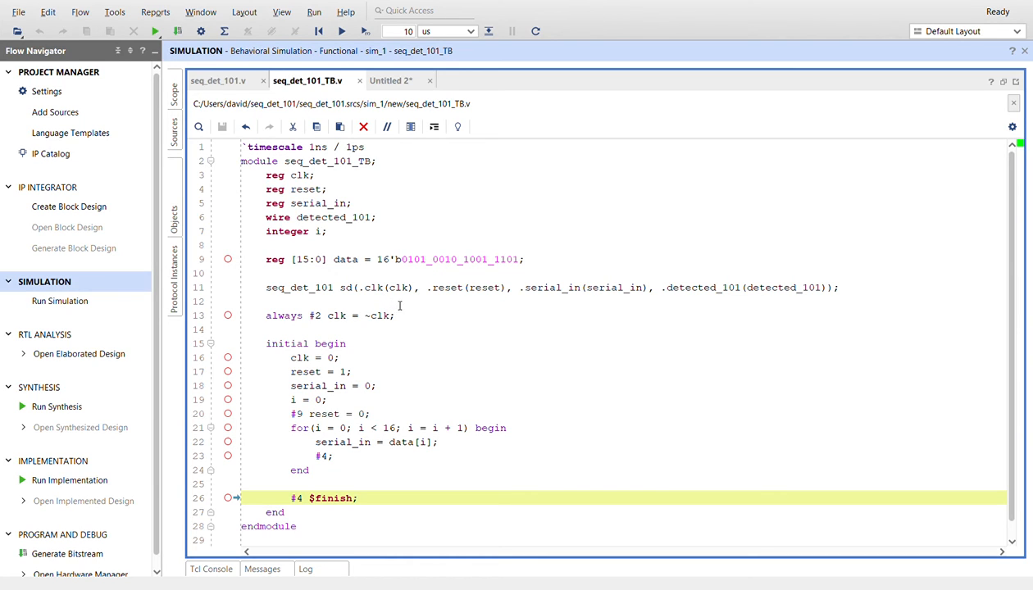
mouse_move(466, 302)
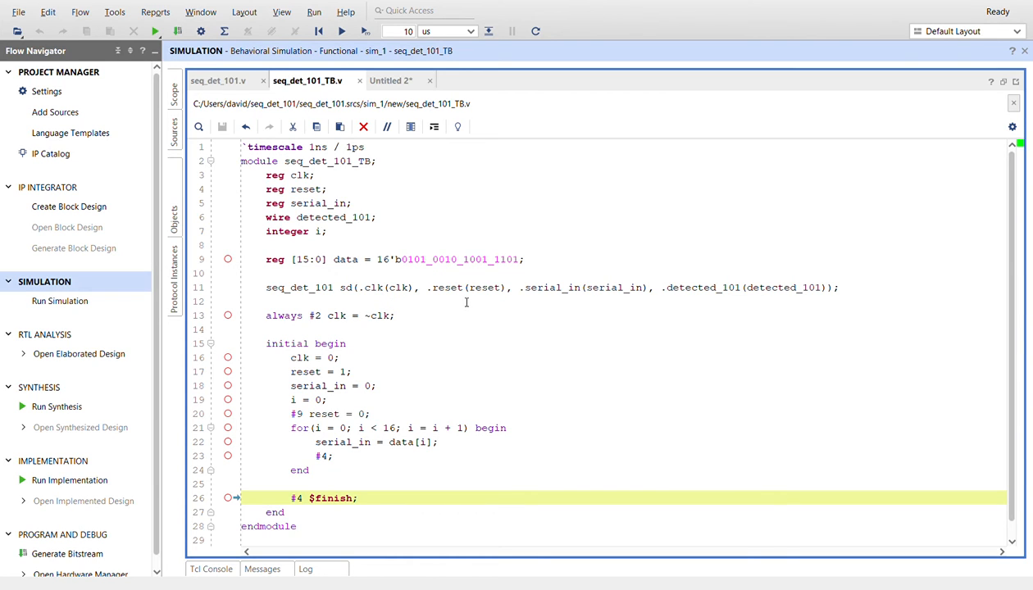
mouse_move(807, 299)
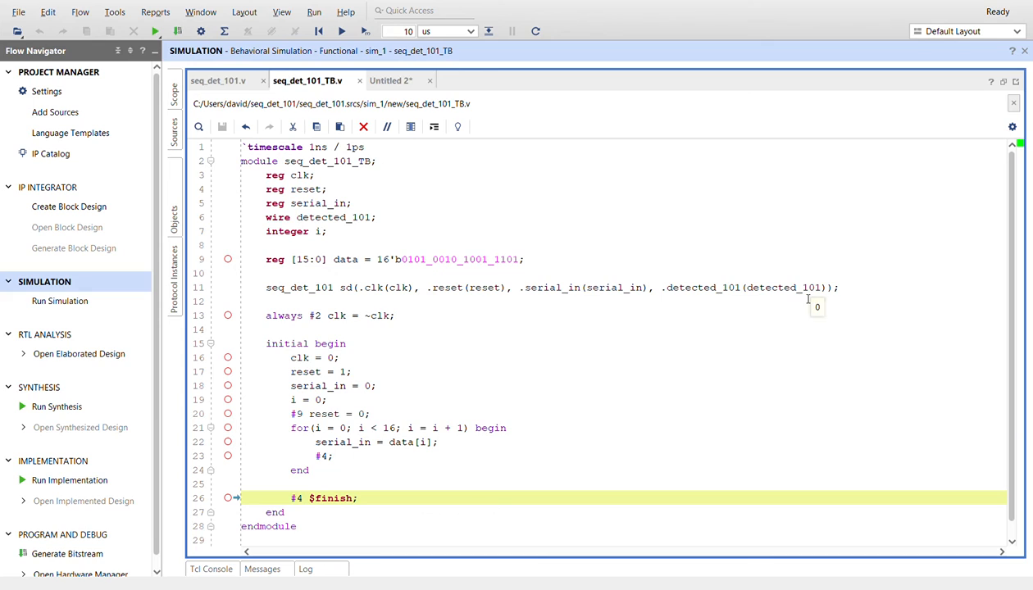
mouse_move(601, 325)
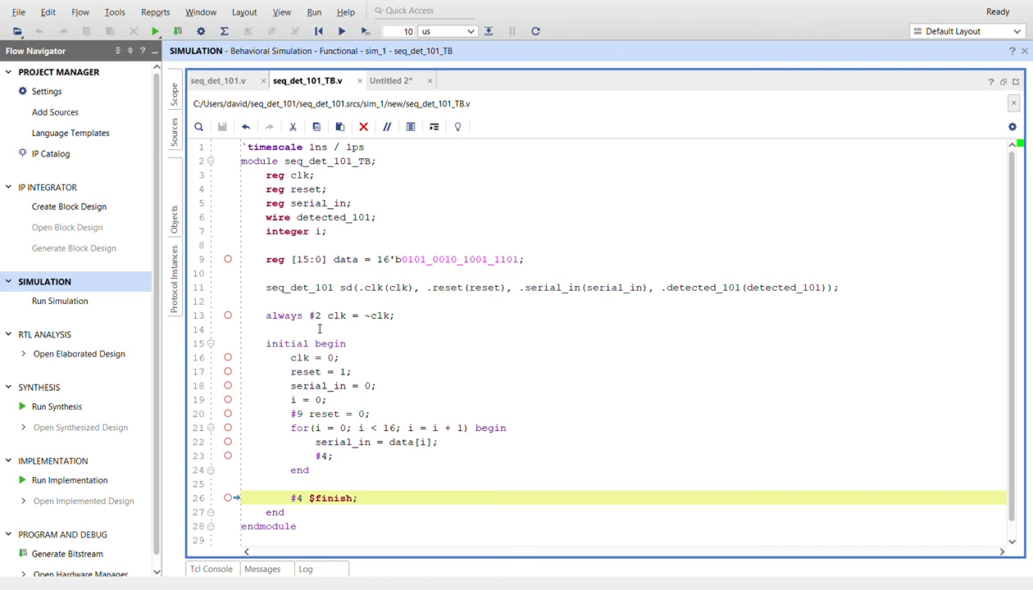
mouse_move(380, 328)
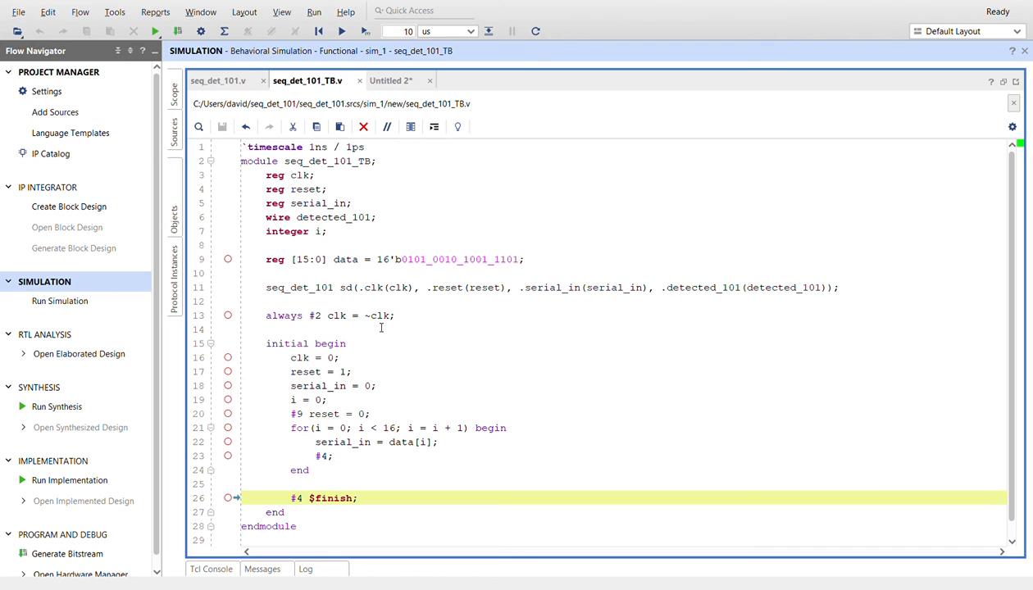
scroll(down, 3)
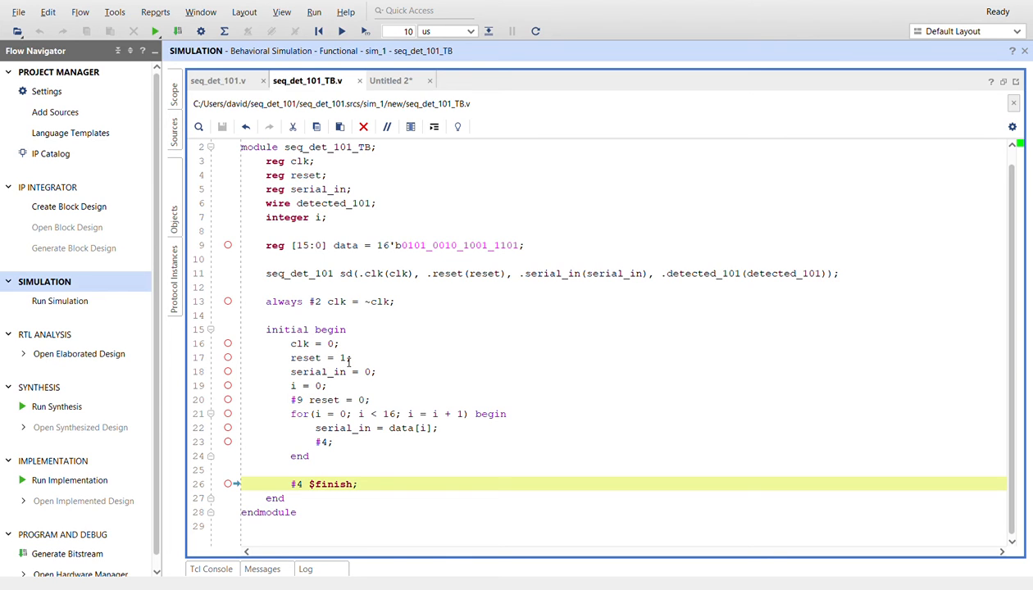
mouse_move(379, 380)
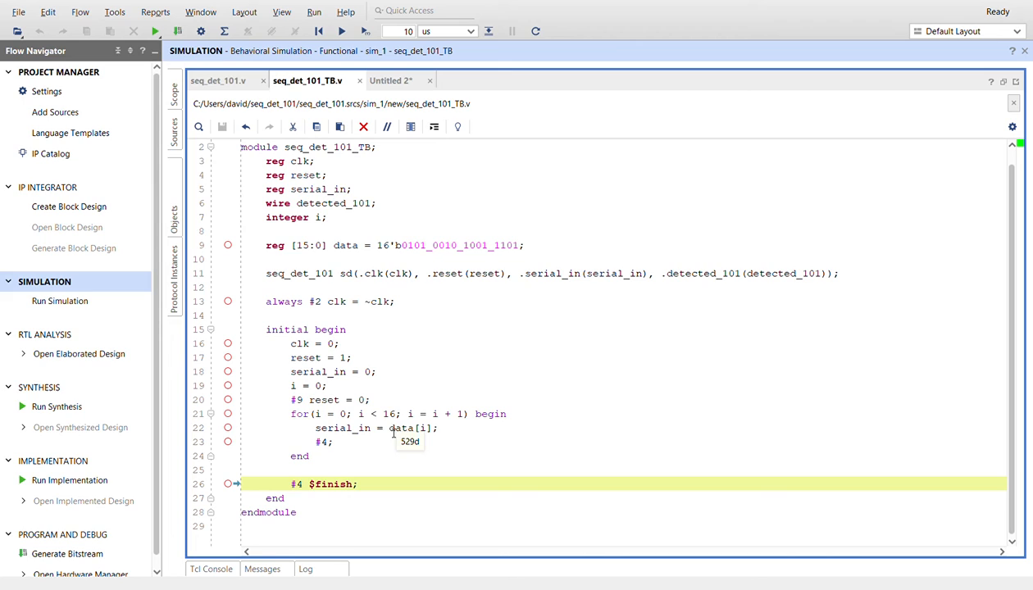
mouse_move(328, 259)
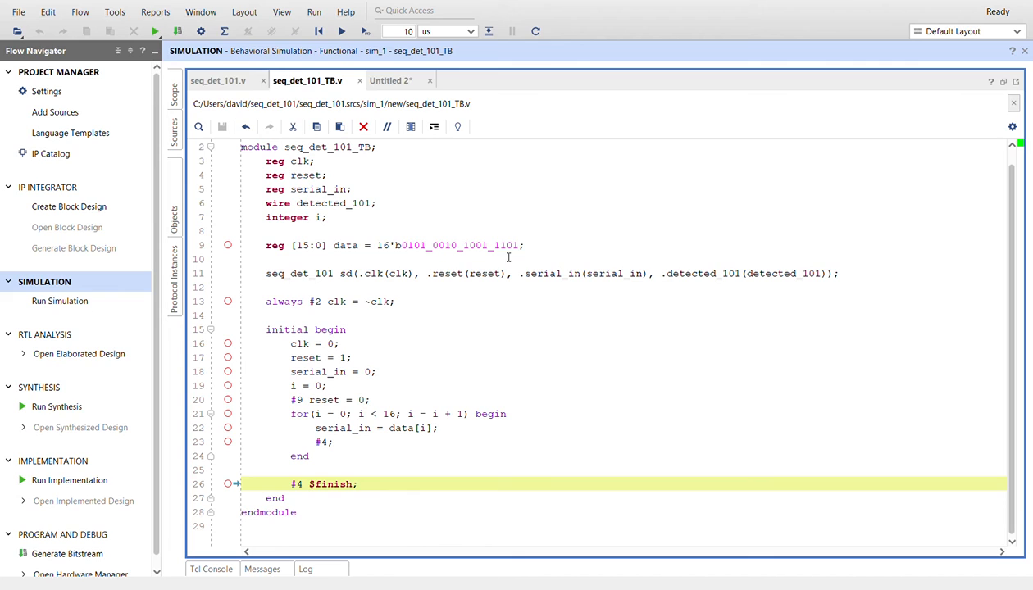
mouse_move(354, 456)
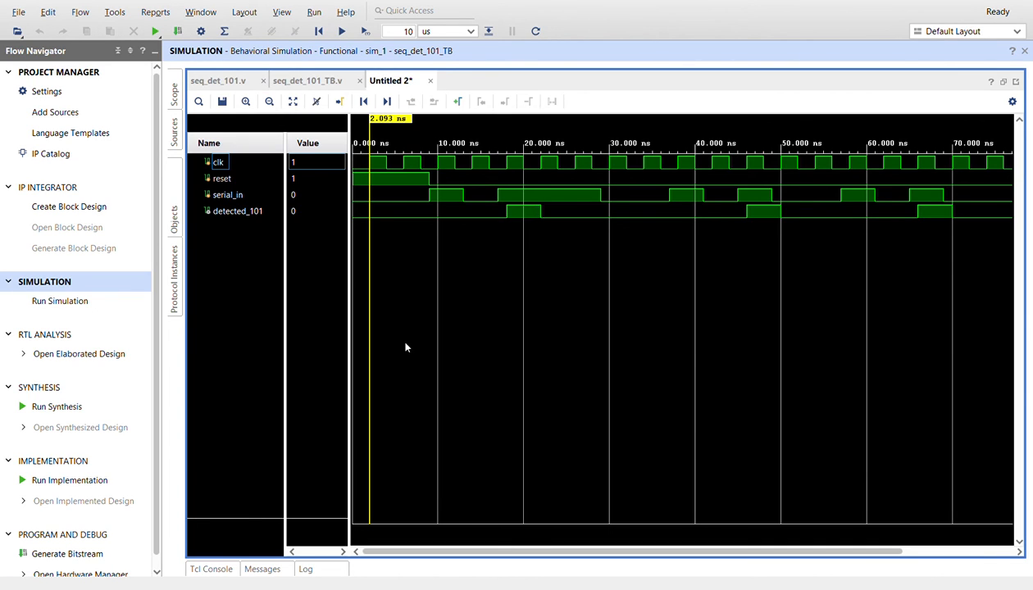
mouse_move(279, 164)
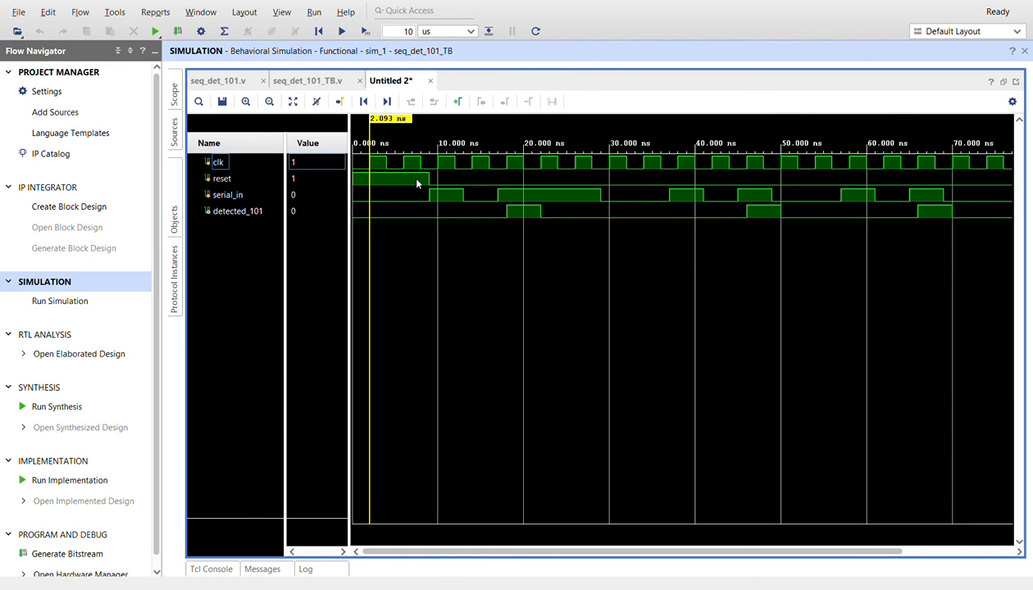
mouse_move(459, 190)
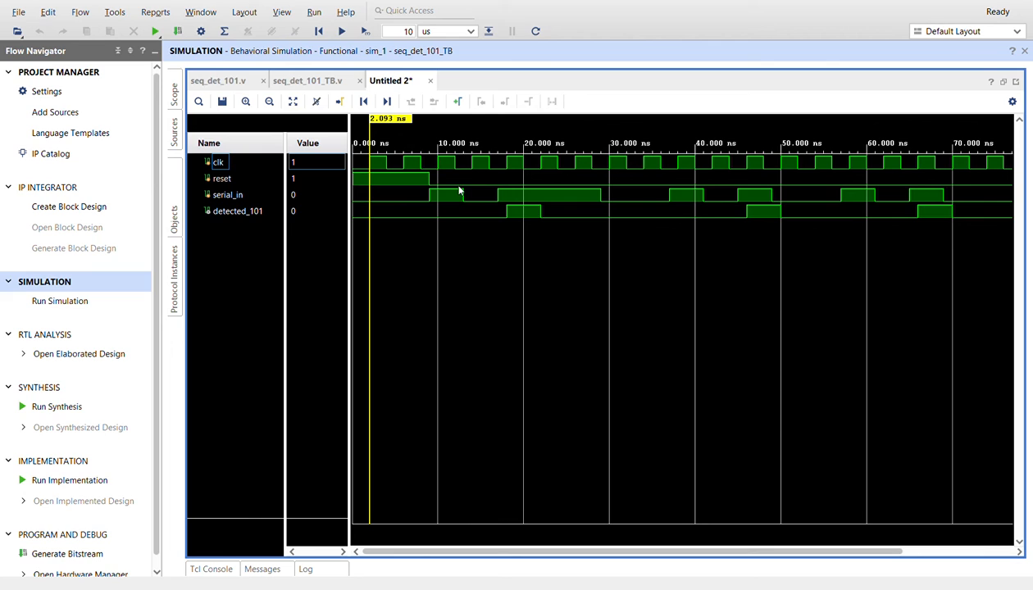
mouse_move(439, 213)
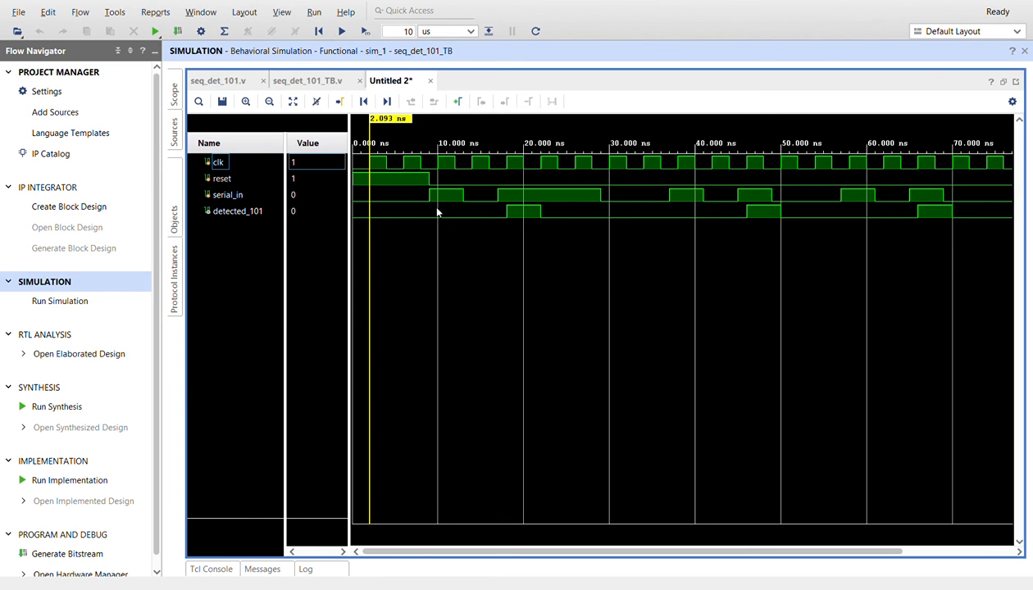
mouse_move(443, 167)
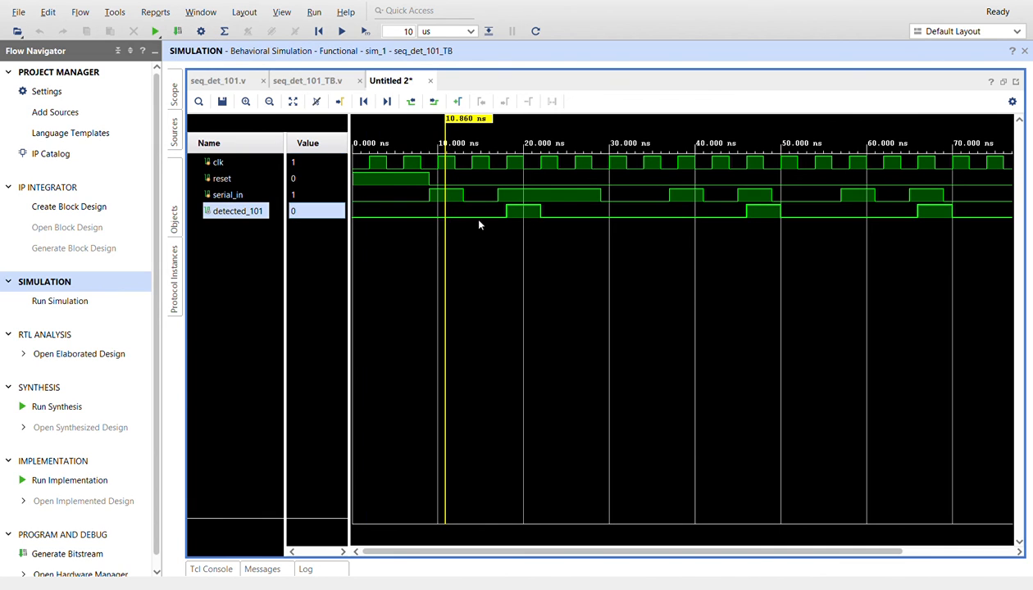
Step: Mark the first and a later detected_101 pulse in the waveform, then return to the module source
click(525, 210)
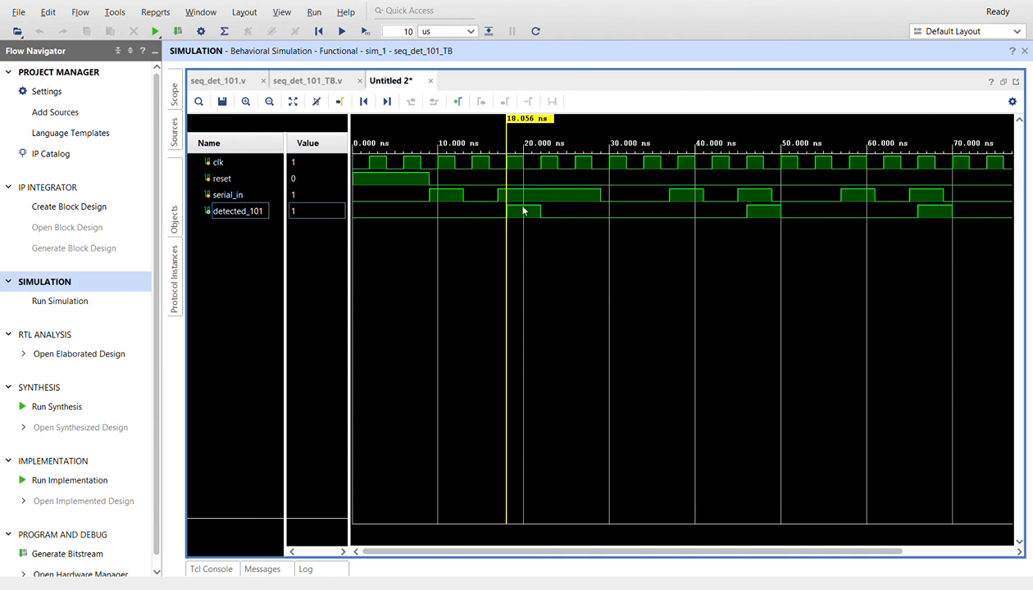
mouse_move(550, 227)
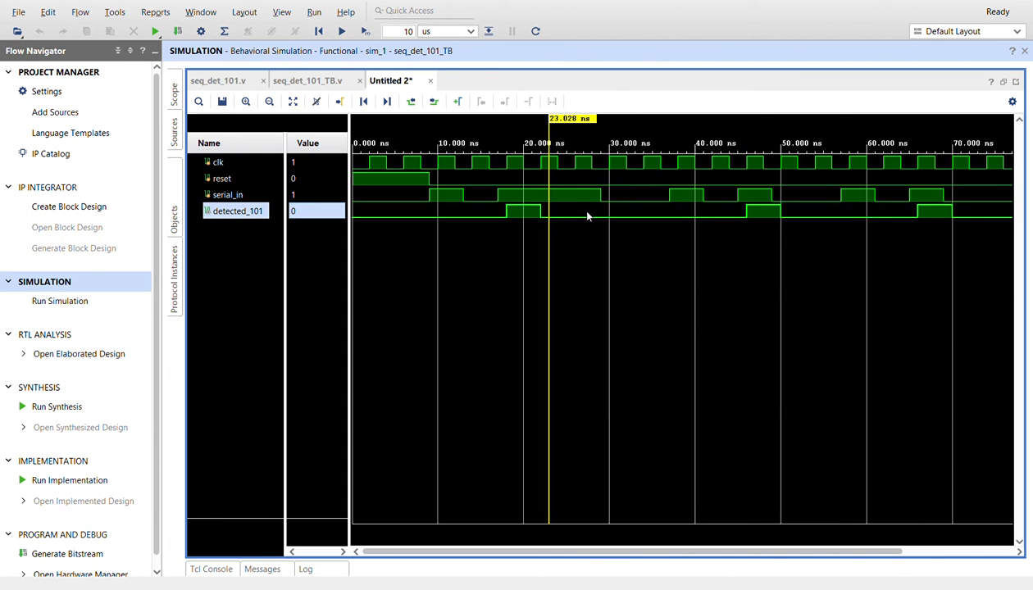
click(589, 213)
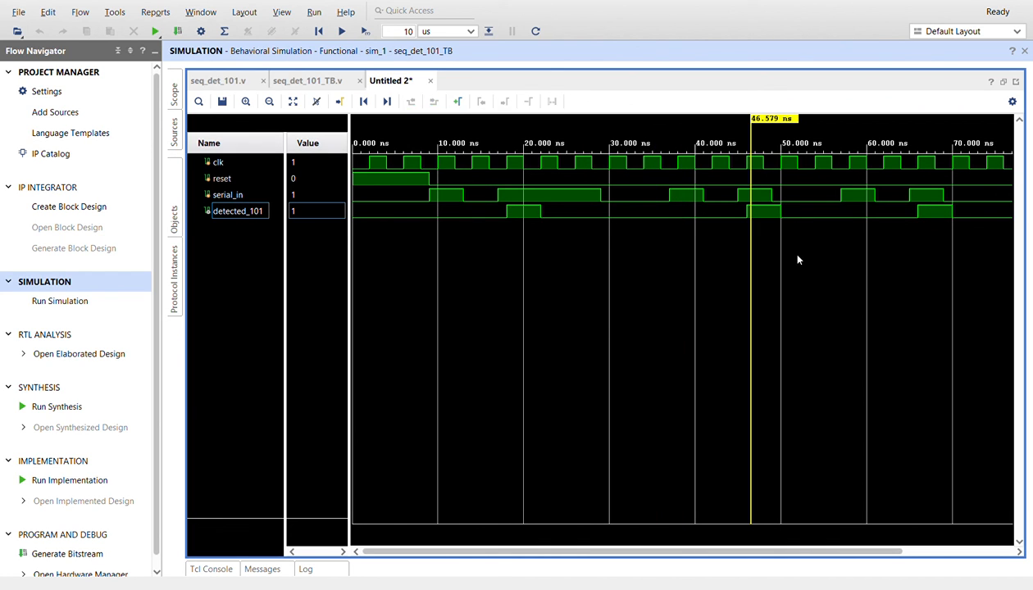
mouse_move(802, 210)
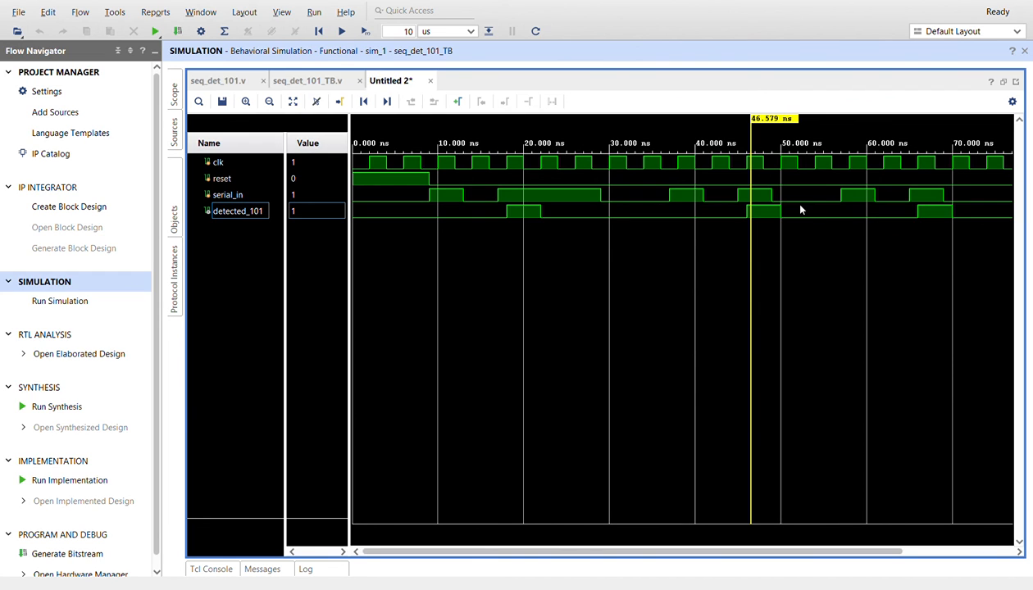
mouse_move(892, 207)
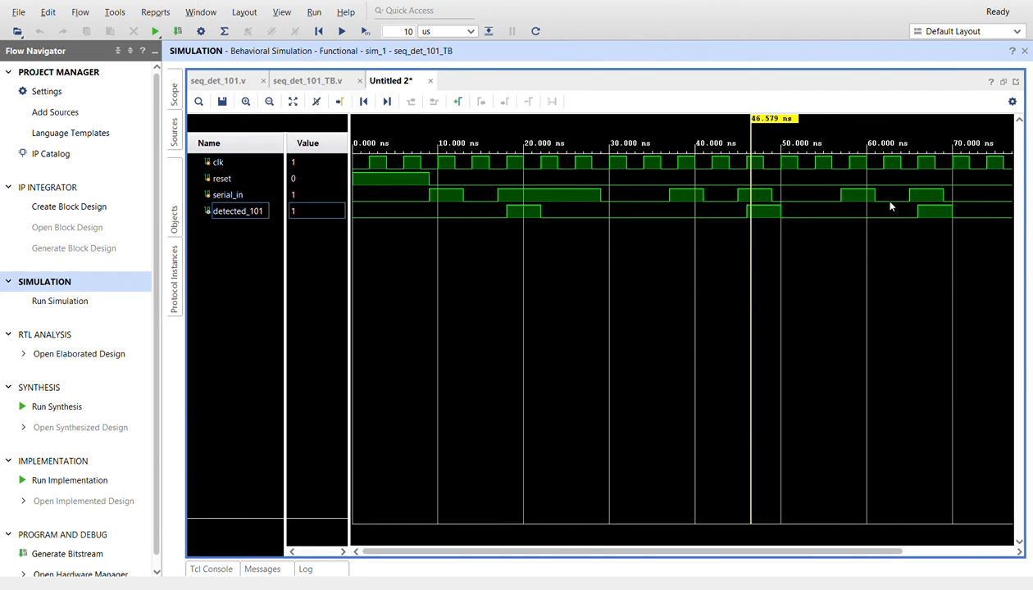
mouse_move(933, 240)
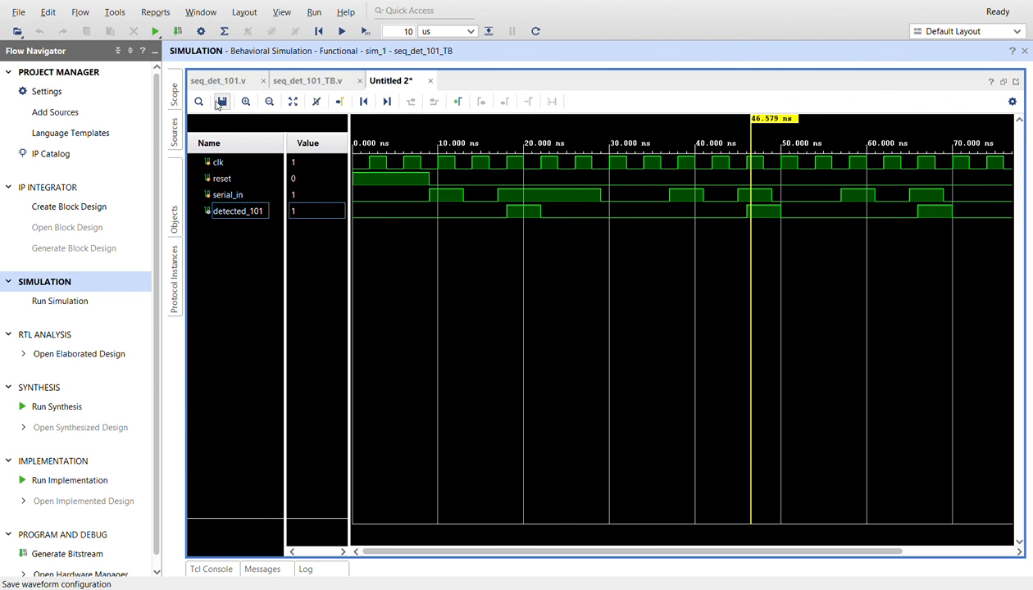
click(216, 81)
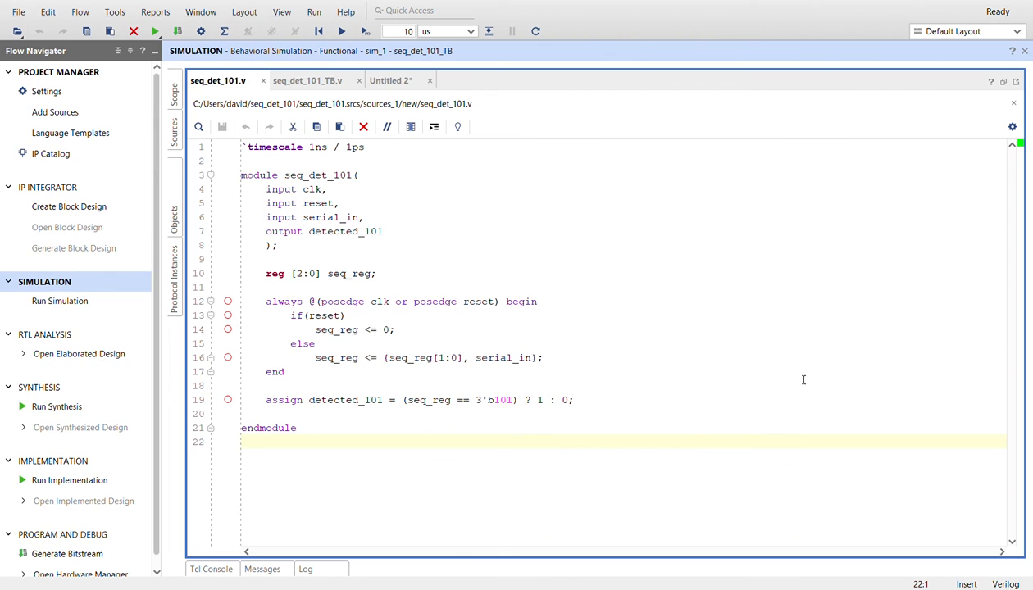
mouse_move(733, 284)
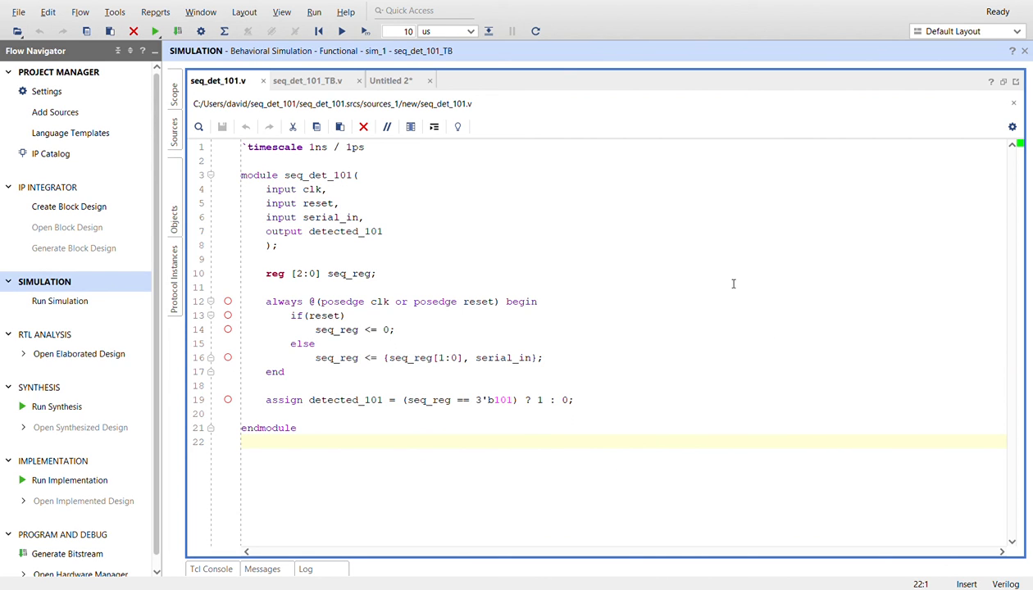
mouse_move(925, 169)
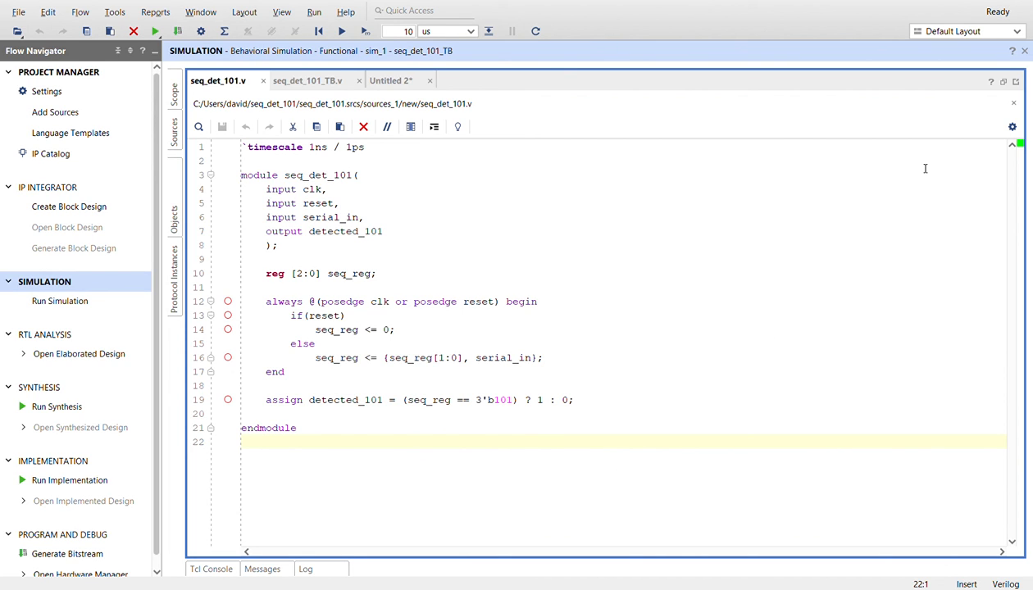